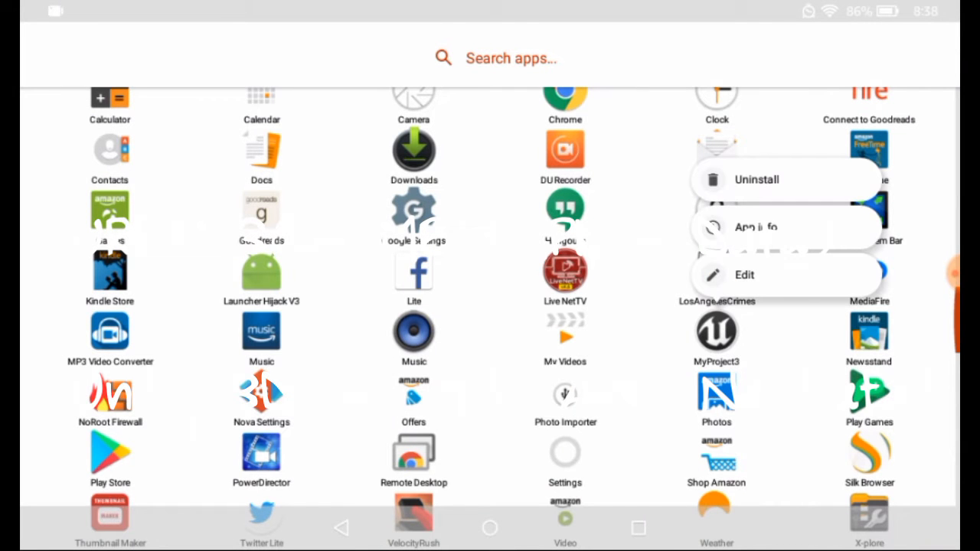
- Open MyProject3's App info page from its launcher icon's pop-up menu
{"action": "left_click", "coordinate": [754, 227]}
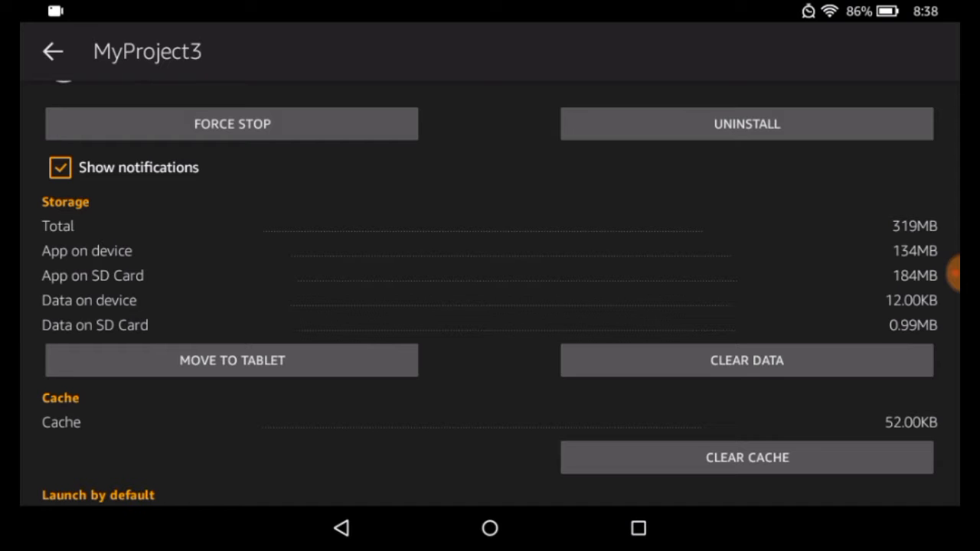
- Leave the App info storage details and launch the MyProject3 game
{"action": "left_click", "coordinate": [341, 528]}
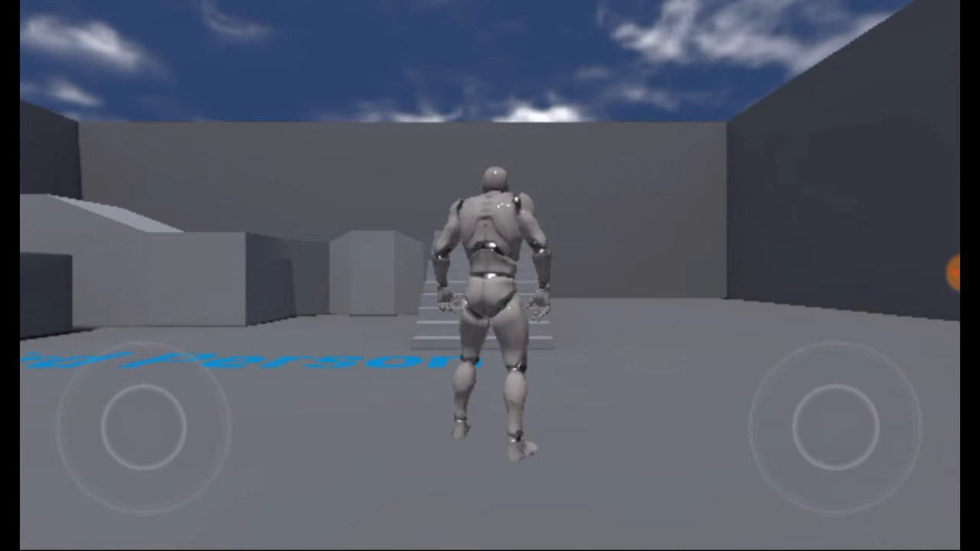
- Walk the mannequin toward the stairs, across the courtyard and sideways around it
{"action": "left_click_drag", "start_coordinate": [153, 413], "coordinate": [115, 459]}
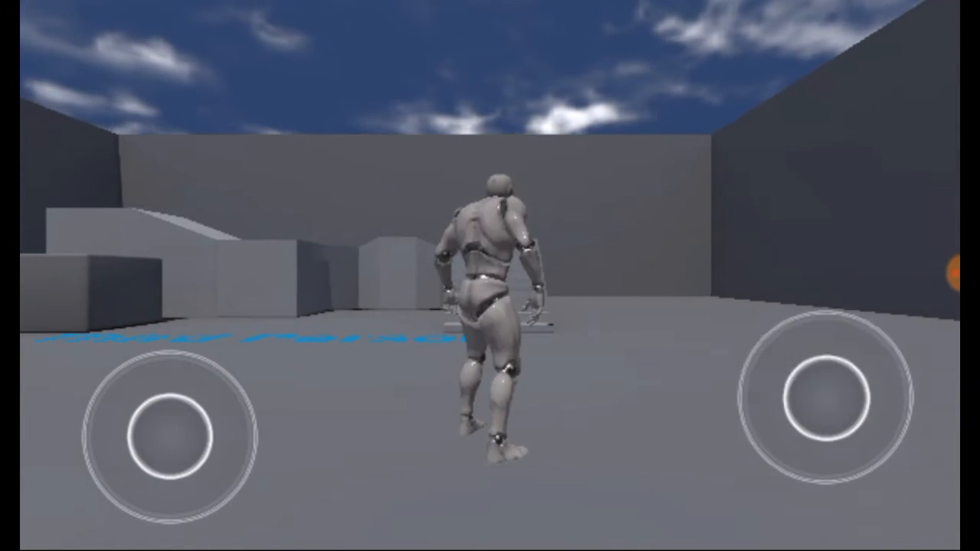
{"action": "left_click_drag", "start_coordinate": [812, 405], "coordinate": [735, 375]}
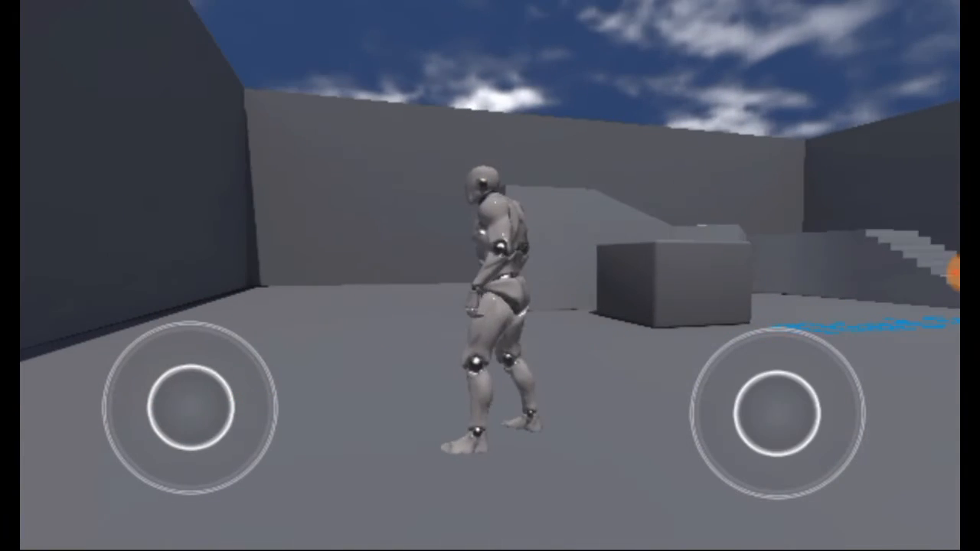
{"action": "left_click_drag", "start_coordinate": [180, 406], "coordinate": [252, 352]}
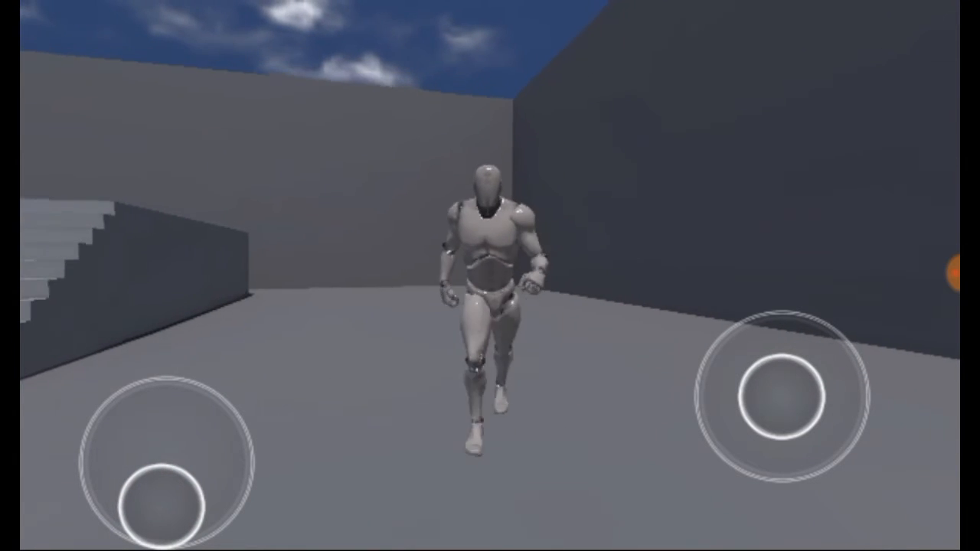
- Steer the mannequin toward the far wall and up the staircase beside the ramp
{"action": "left_click_drag", "start_coordinate": [153, 501], "coordinate": [141, 364]}
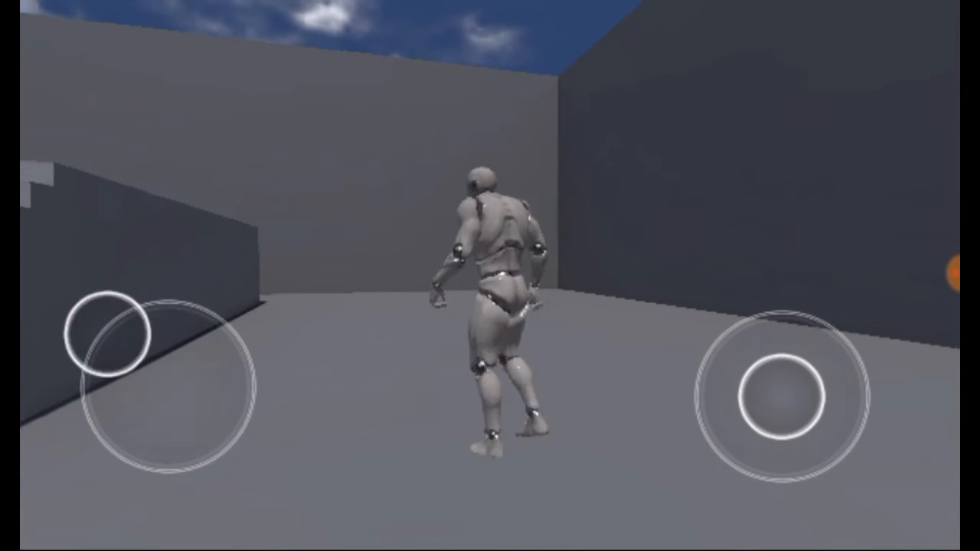
{"action": "left_click_drag", "start_coordinate": [138, 329], "coordinate": [99, 455]}
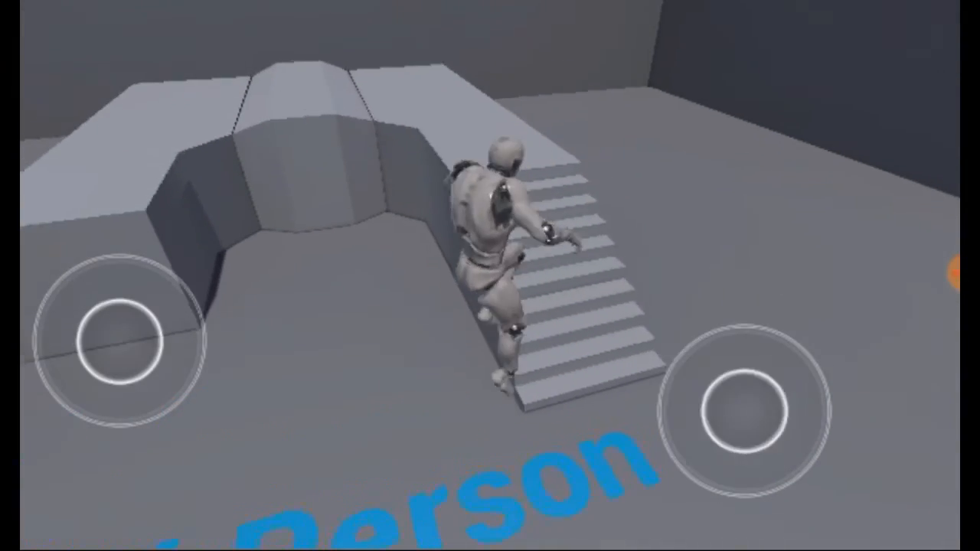
- Run the mannequin off the raised area and back across the Third Person lettering
{"action": "left_click_drag", "start_coordinate": [111, 344], "coordinate": [141, 306]}
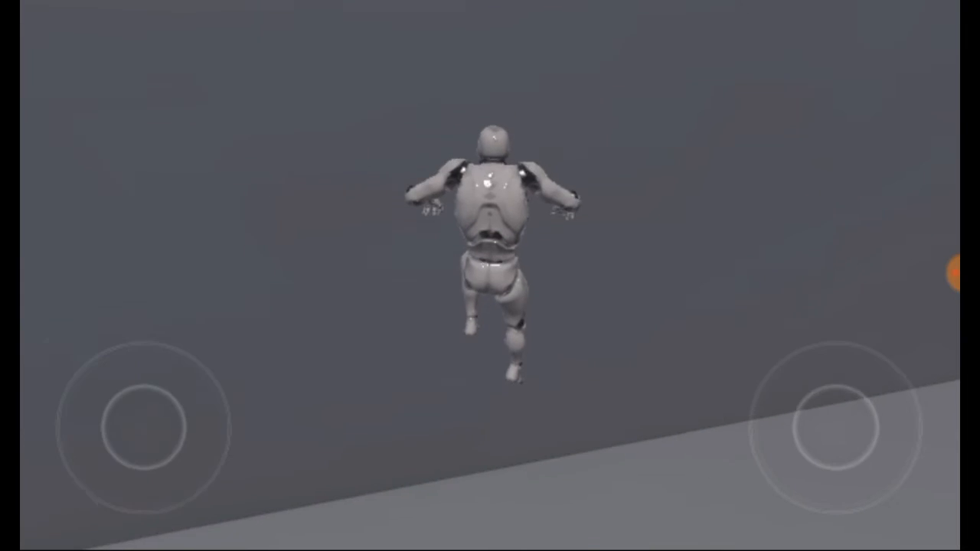
{"action": "left_click_drag", "start_coordinate": [138, 425], "coordinate": [245, 429]}
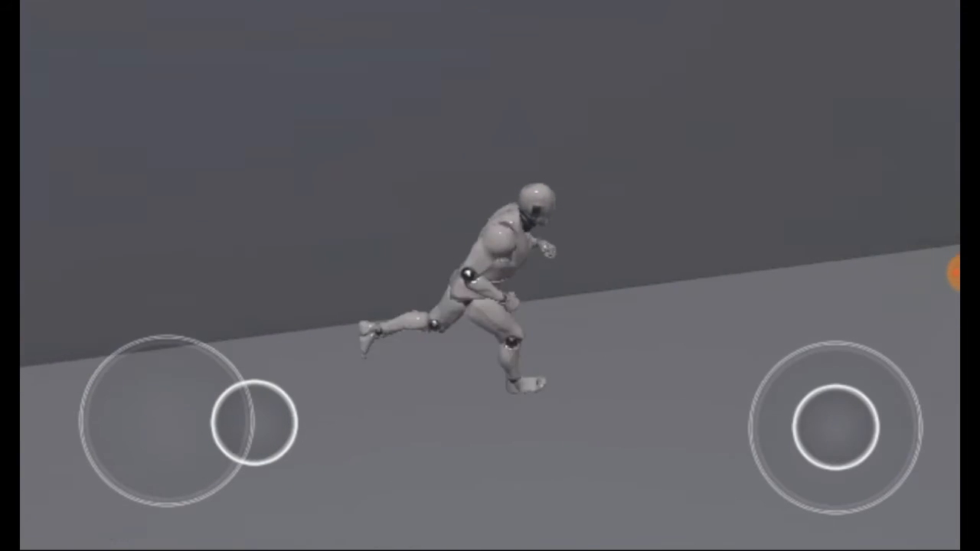
{"action": "left_click_drag", "start_coordinate": [260, 428], "coordinate": [92, 387]}
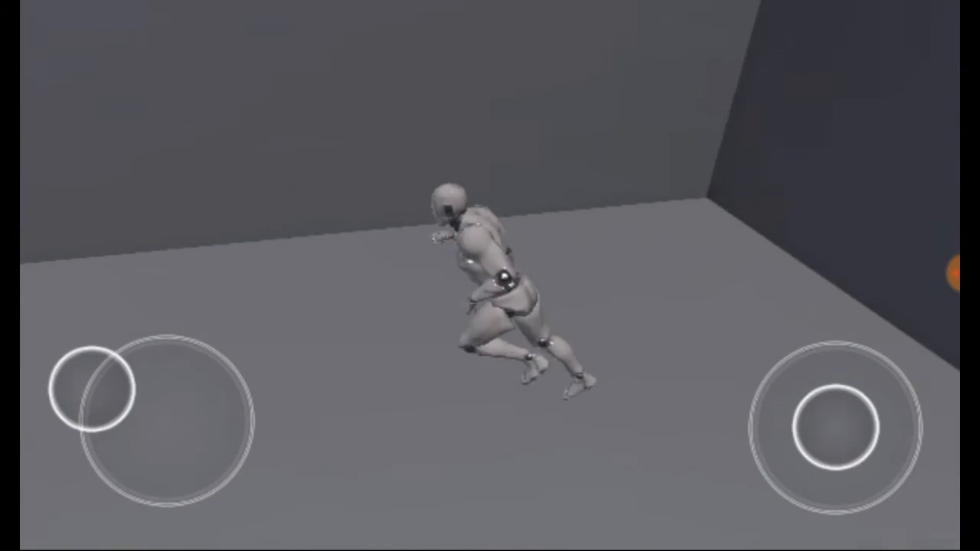
{"action": "left_click_drag", "start_coordinate": [92, 386], "coordinate": [195, 459]}
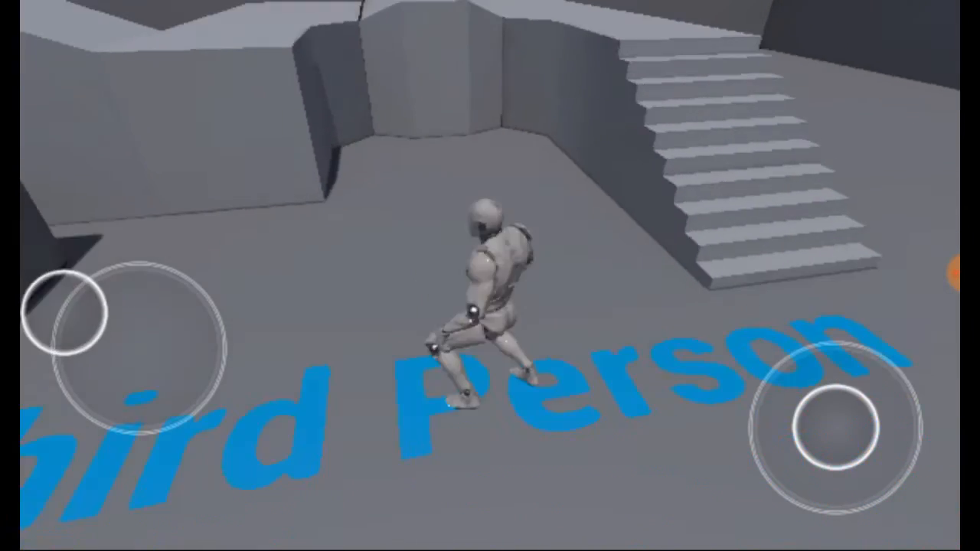
- Run the mannequin up the ramp, along its top, and back toward the camera
{"action": "left_click_drag", "start_coordinate": [99, 329], "coordinate": [153, 268]}
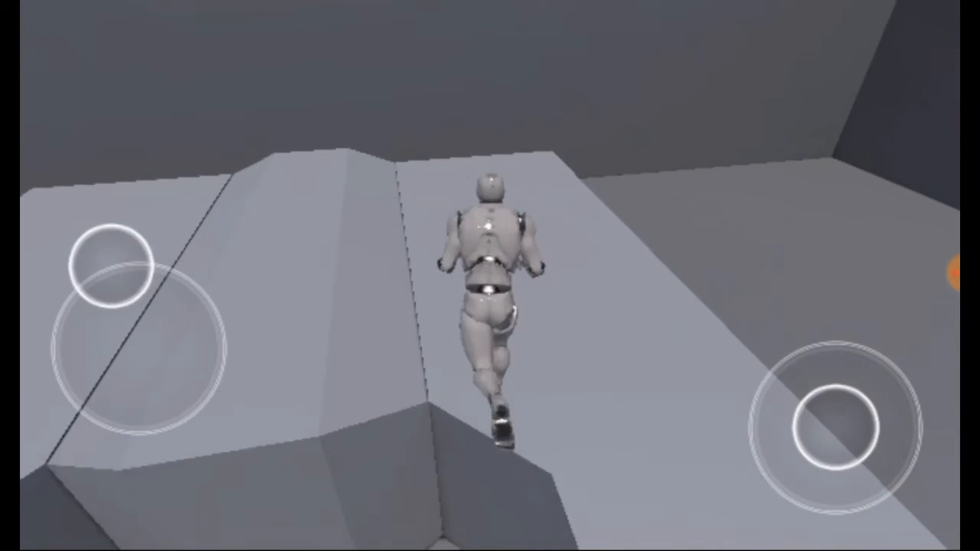
{"action": "left_click_drag", "start_coordinate": [115, 268], "coordinate": [168, 398]}
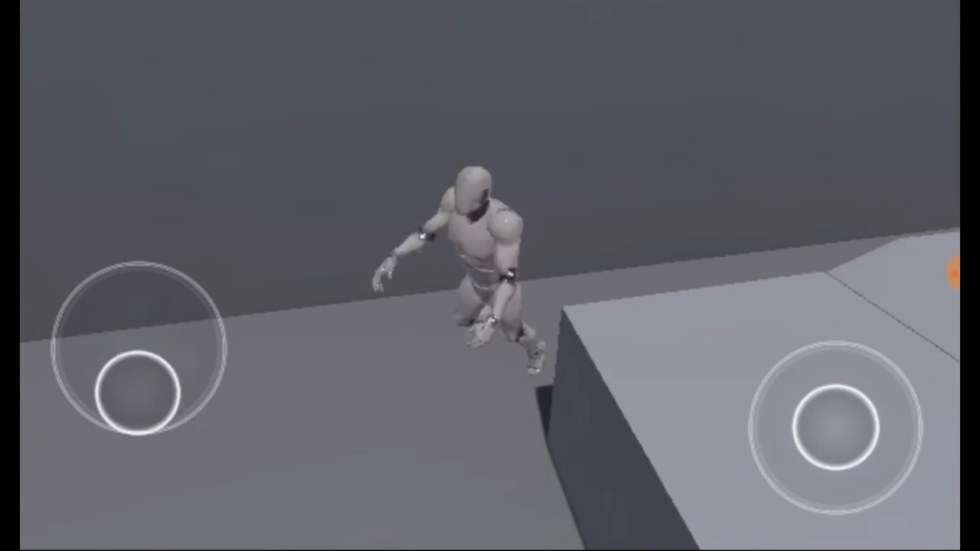
{"action": "left_click_drag", "start_coordinate": [134, 391], "coordinate": [115, 275]}
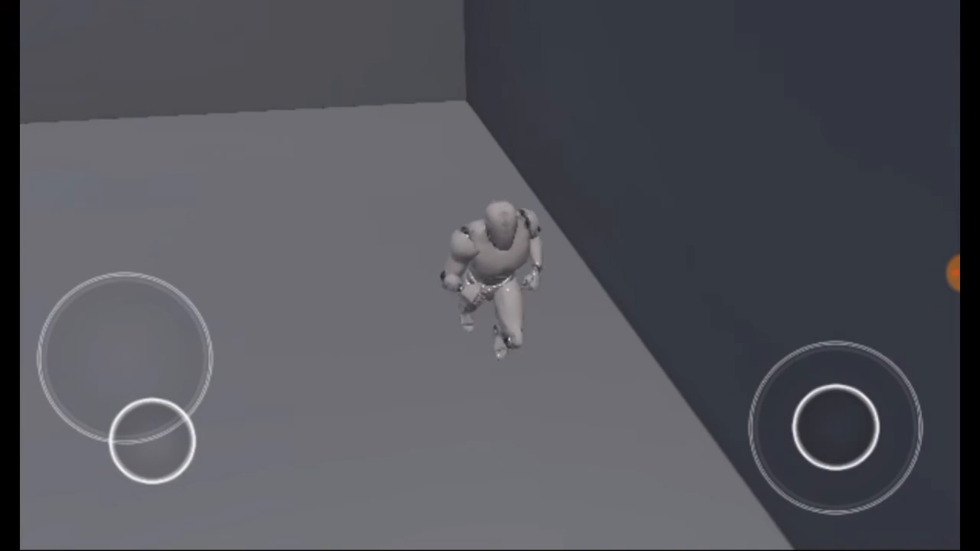
{"action": "left_click_drag", "start_coordinate": [145, 444], "coordinate": [69, 363]}
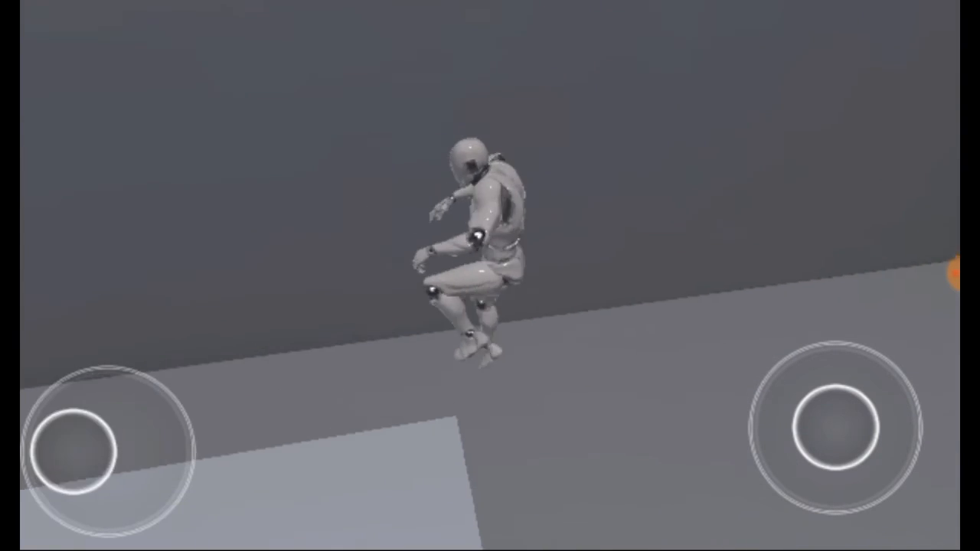
- Walk the mannequin around the lower floor beside the dark corner walls
{"action": "left_click_drag", "start_coordinate": [73, 452], "coordinate": [137, 486]}
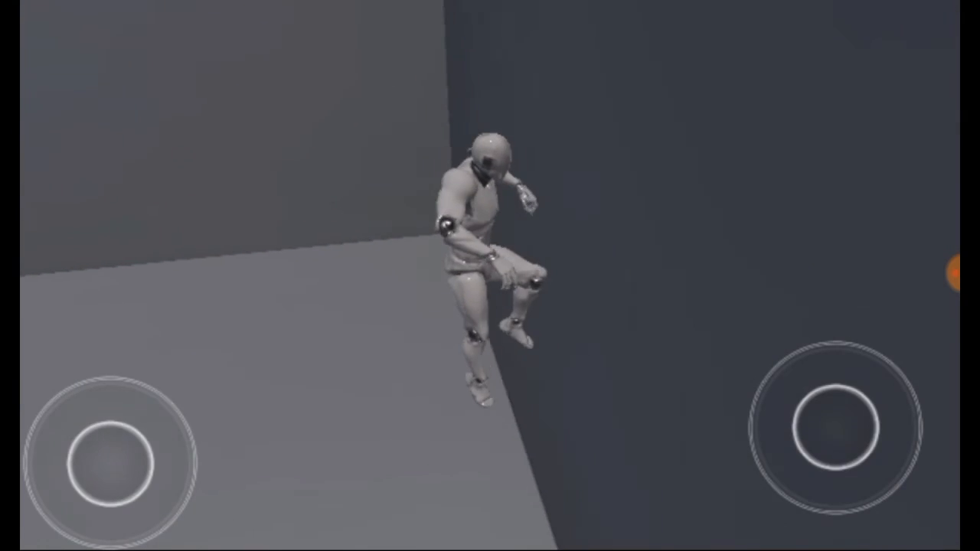
{"action": "left_click_drag", "start_coordinate": [111, 459], "coordinate": [69, 436]}
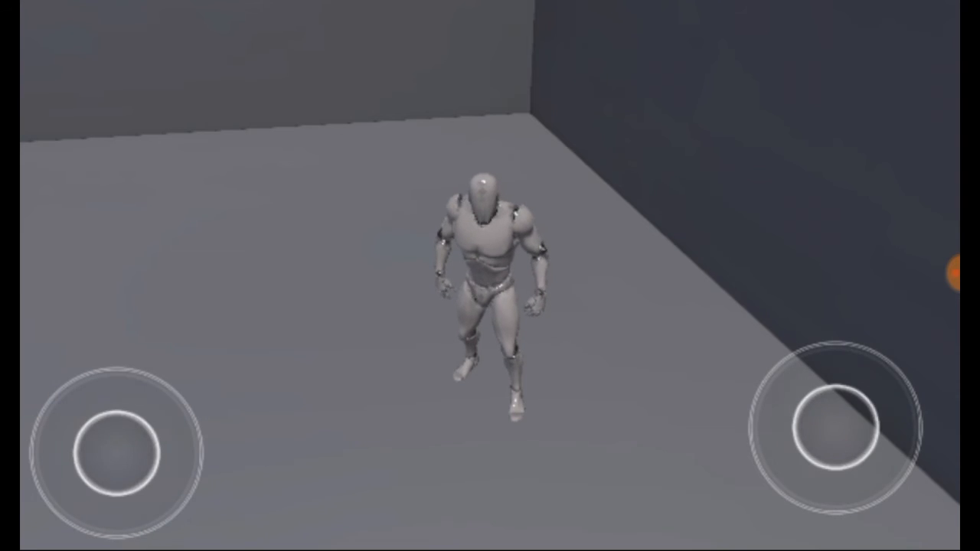
{"action": "left_click_drag", "start_coordinate": [114, 452], "coordinate": [99, 471]}
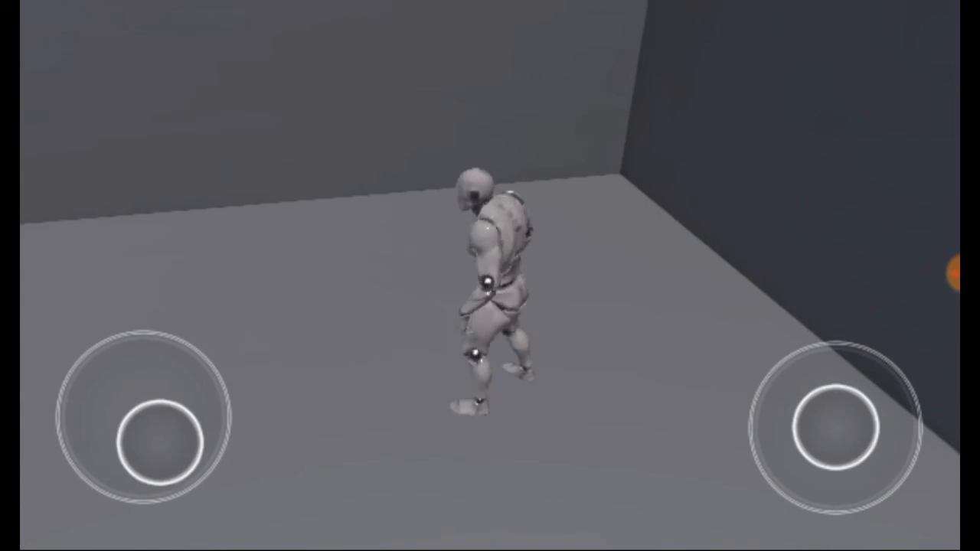
- Run the mannequin onto the raised platform and turn it toward the camera at the edge
{"action": "left_click_drag", "start_coordinate": [141, 440], "coordinate": [115, 497]}
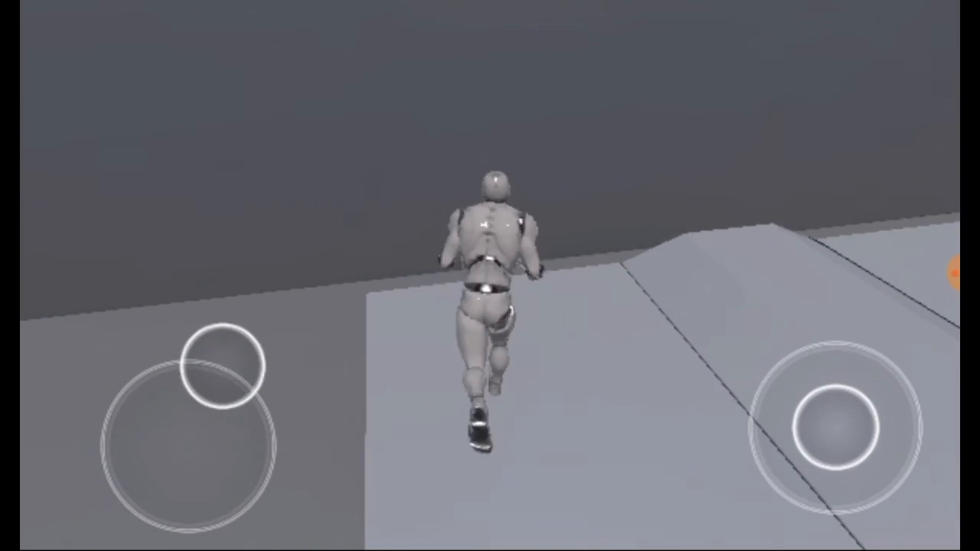
{"action": "left_click_drag", "start_coordinate": [222, 364], "coordinate": [111, 448]}
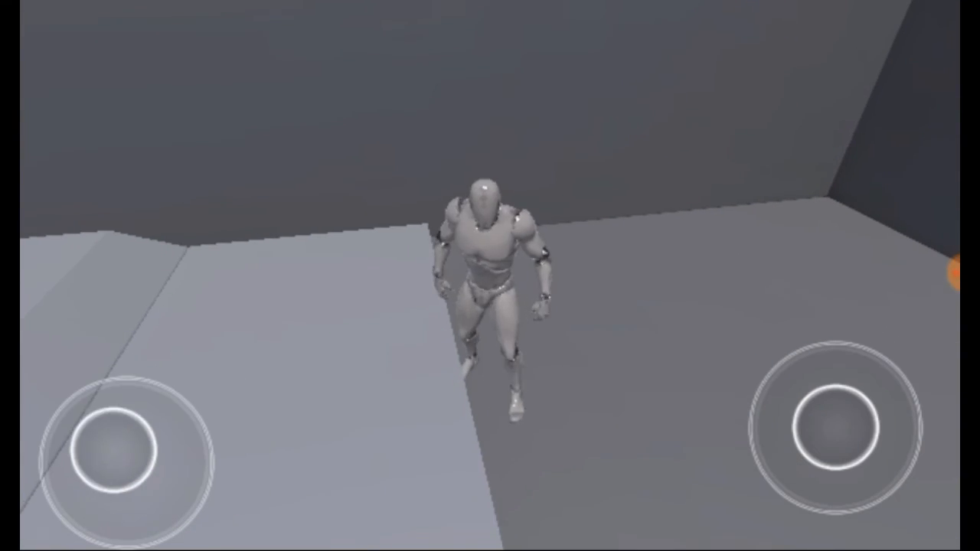